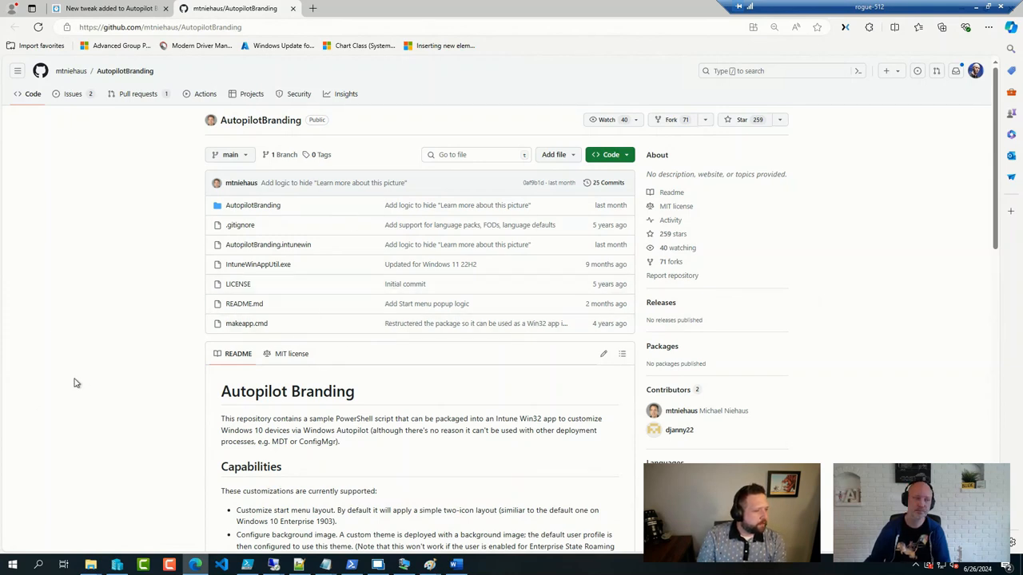
pyautogui.moveTo(32, 476)
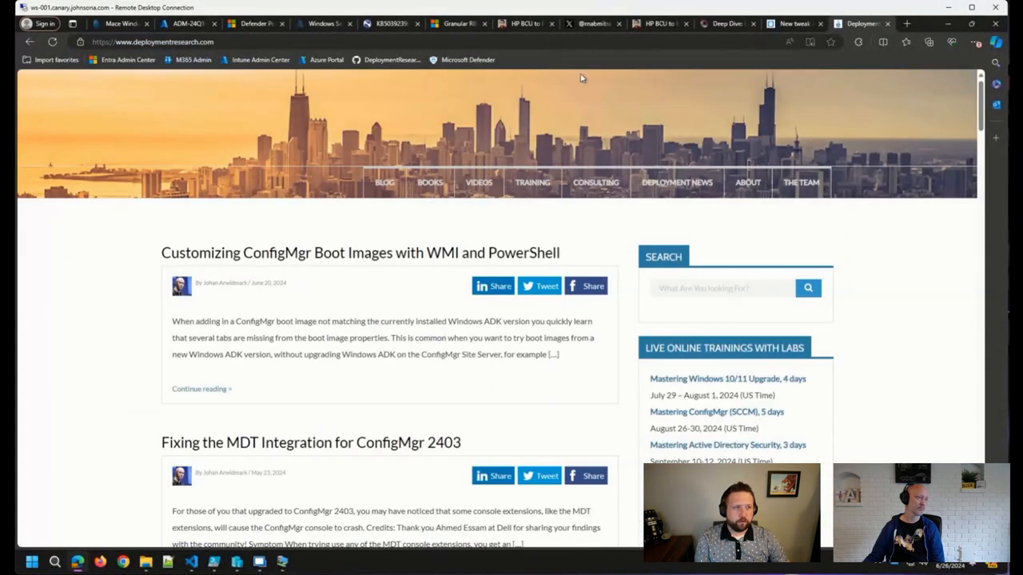
# Step: Search the blog for 'windows update for business' and open the 'Audit and Fix Windows Update Registry Keys' article
pyautogui.click(719, 288)
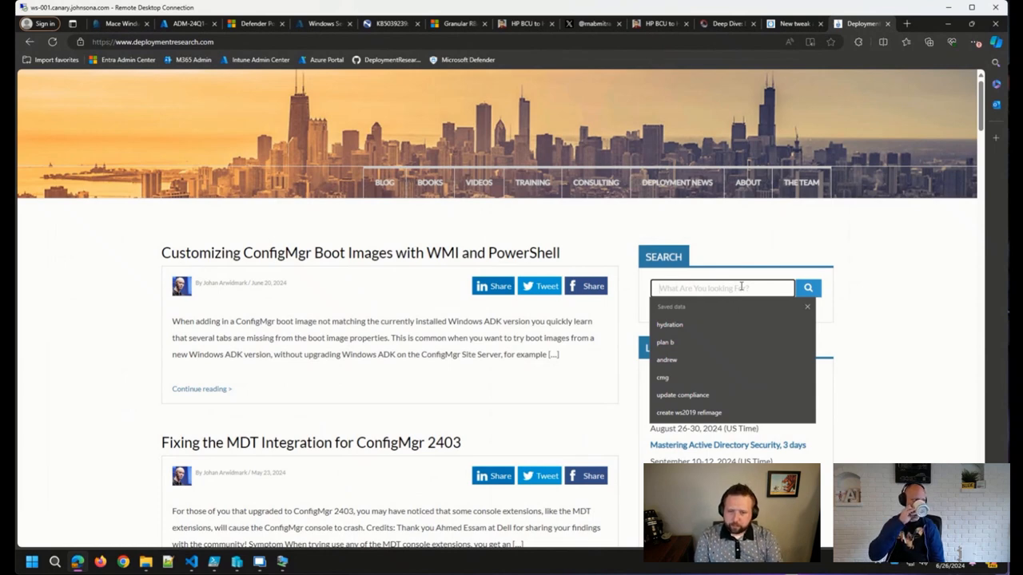
pyautogui.write('windows update for business')
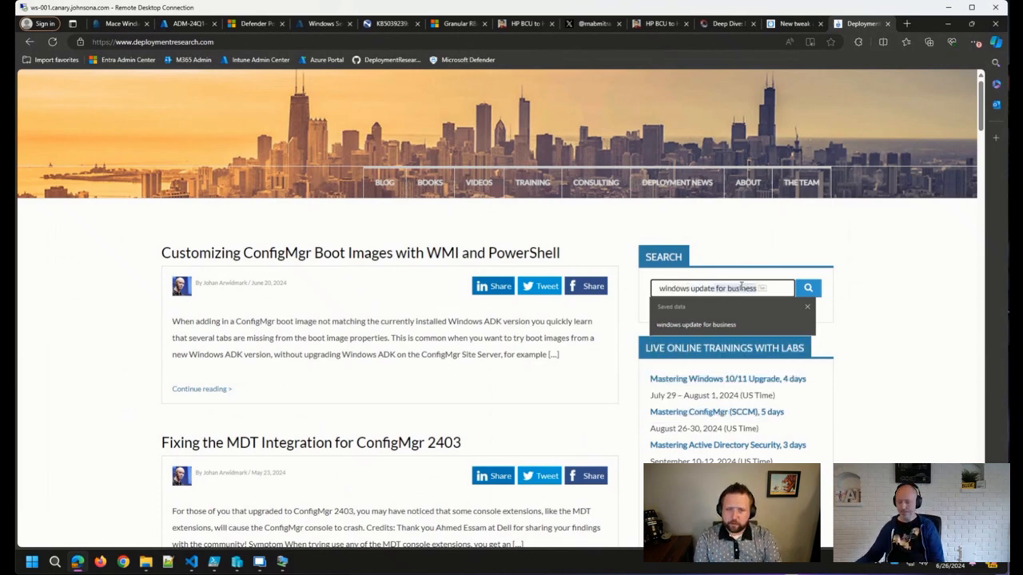
pyautogui.click(808, 288)
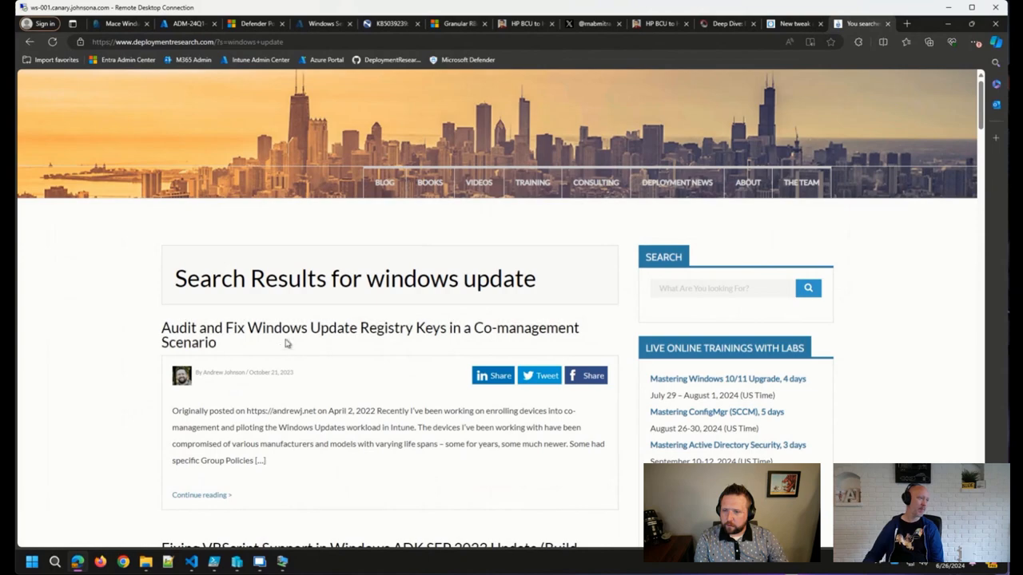
pyautogui.click(371, 335)
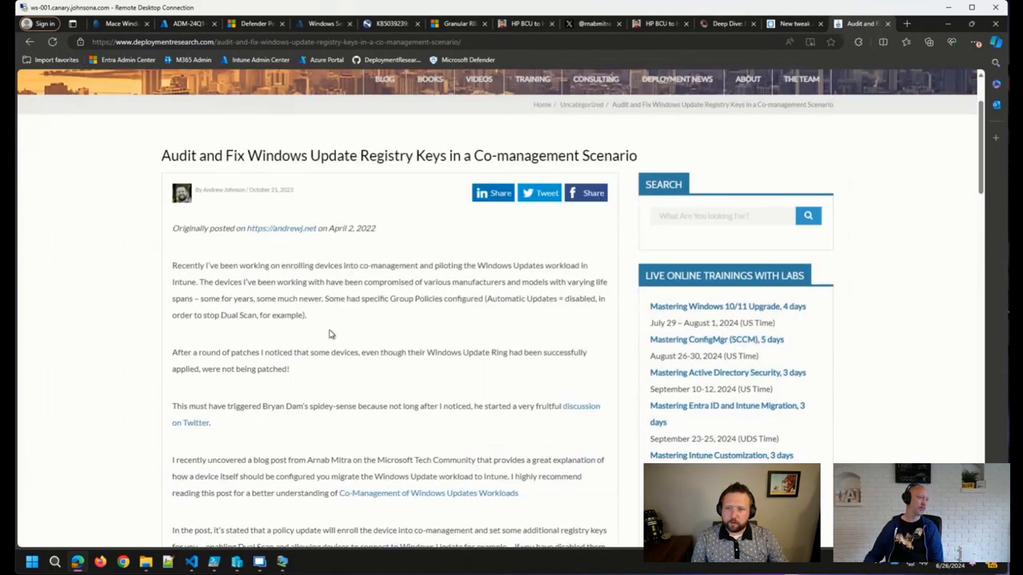
# Step: Scroll the article down to its CMPivot registry query and PowerShell reset script
pyautogui.scroll(-3)
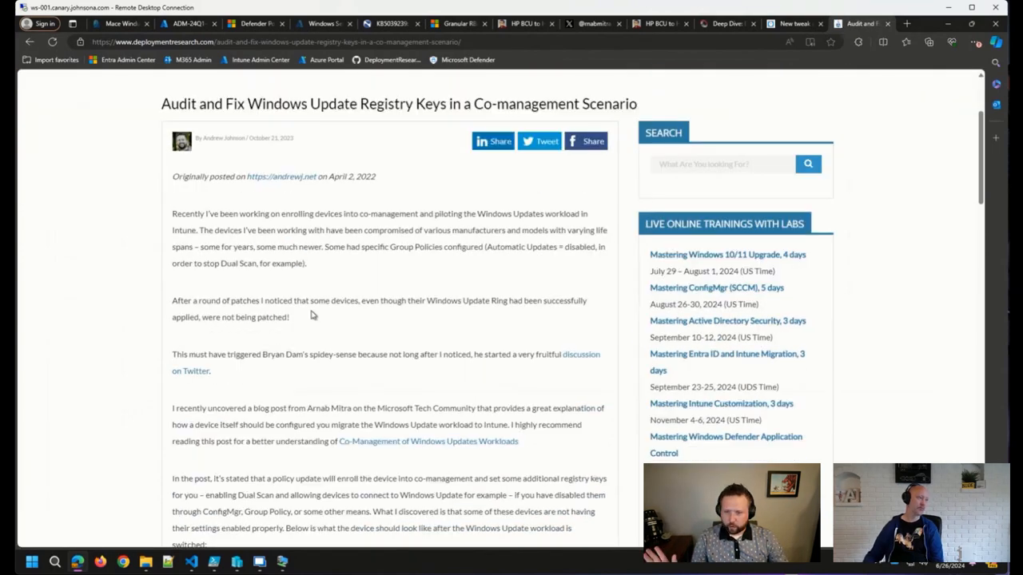
pyautogui.moveTo(291, 275)
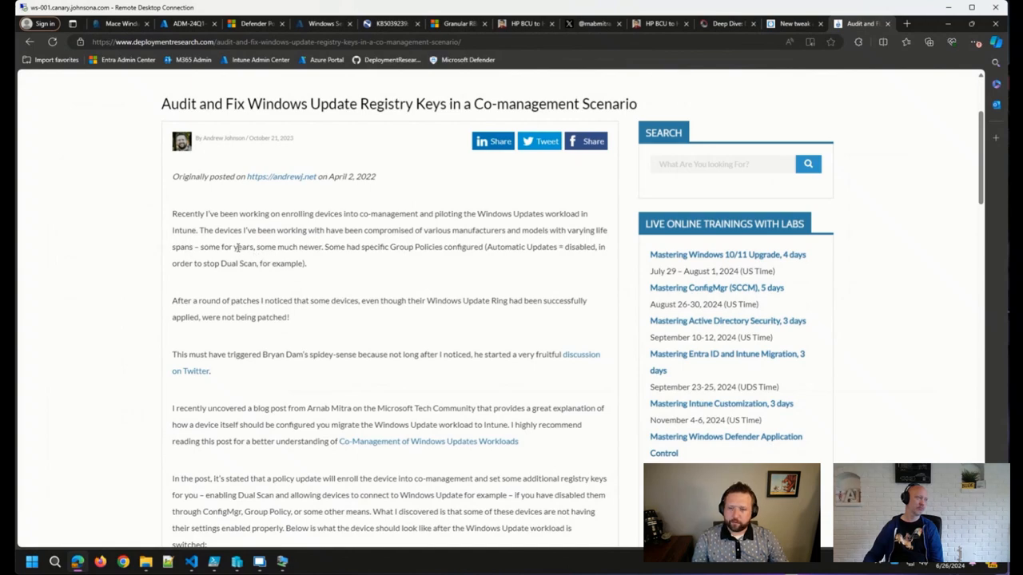
pyautogui.scroll(-3)
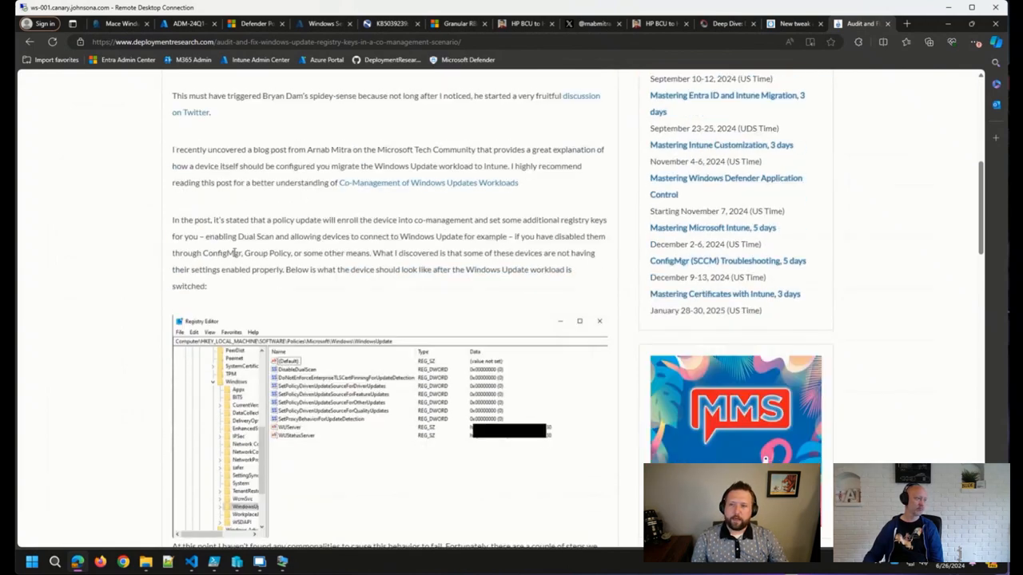
pyautogui.scroll(-3)
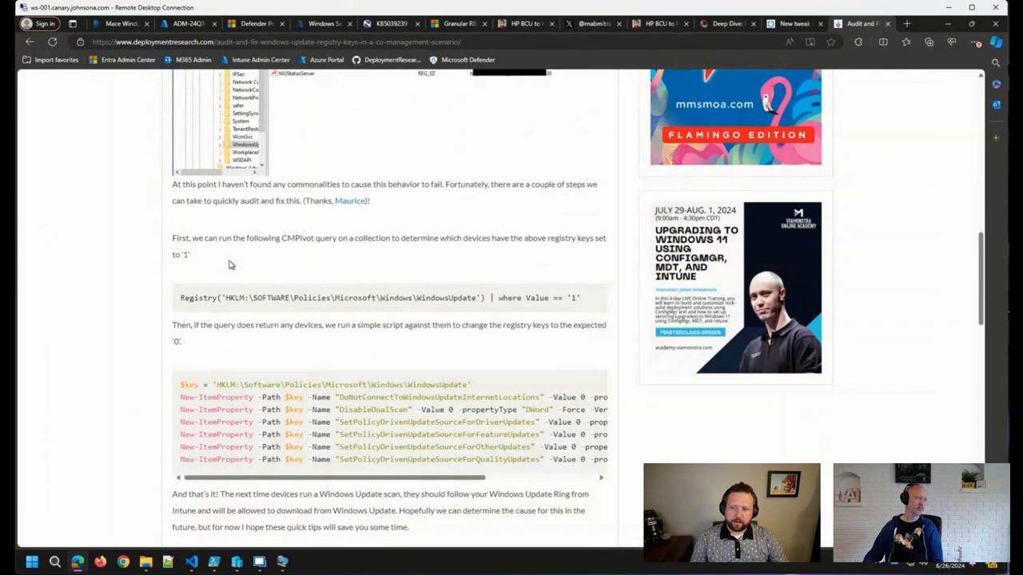
pyautogui.moveTo(415, 323)
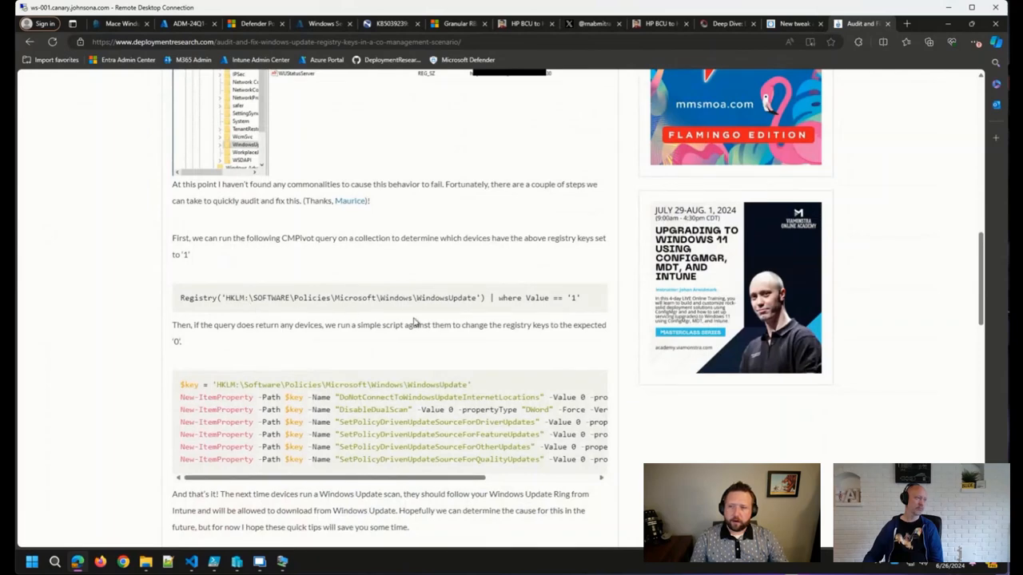
pyautogui.moveTo(467, 269)
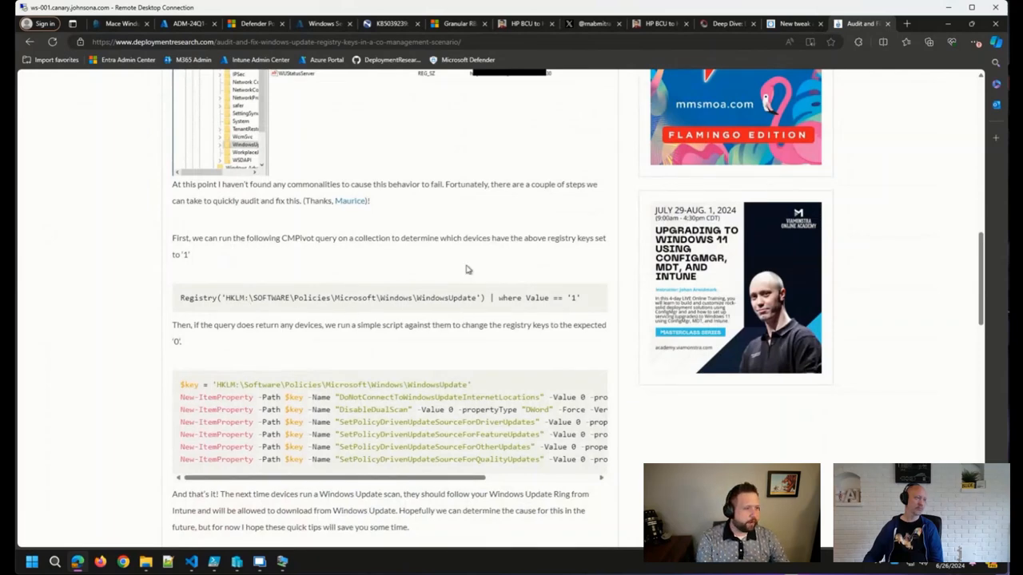
pyautogui.moveTo(485, 275)
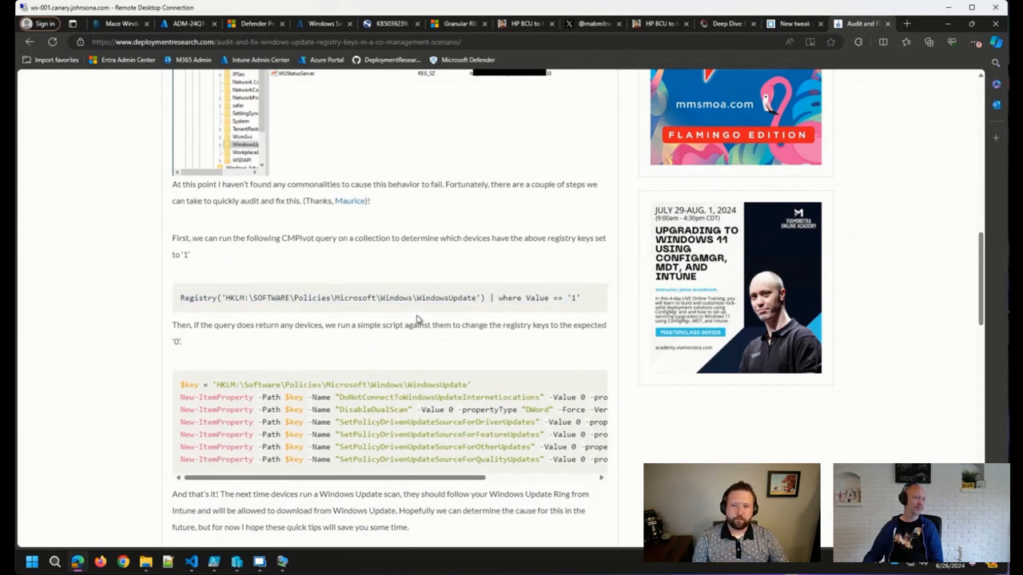
pyautogui.moveTo(590, 299)
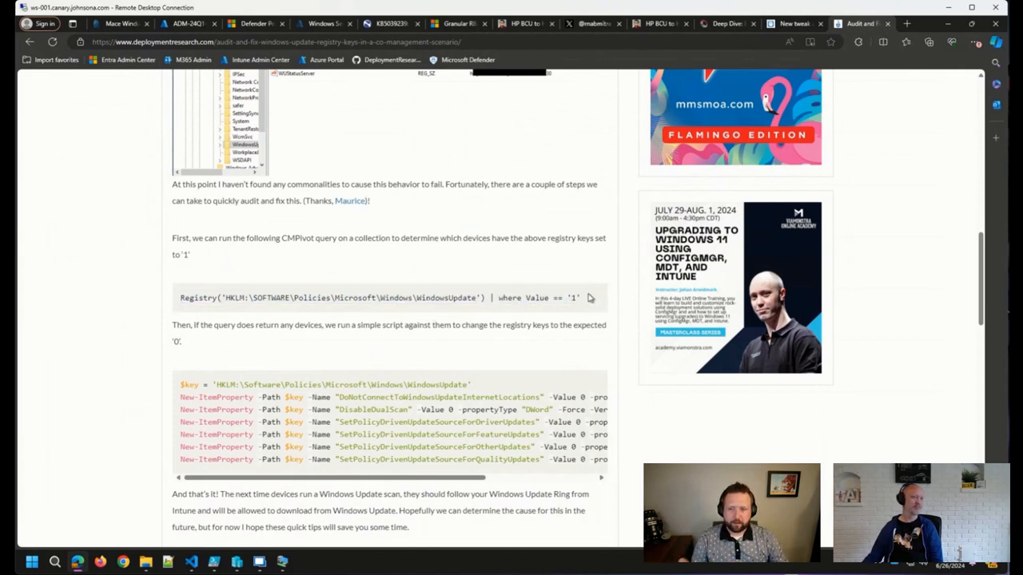
pyautogui.doubleClick(376, 298)
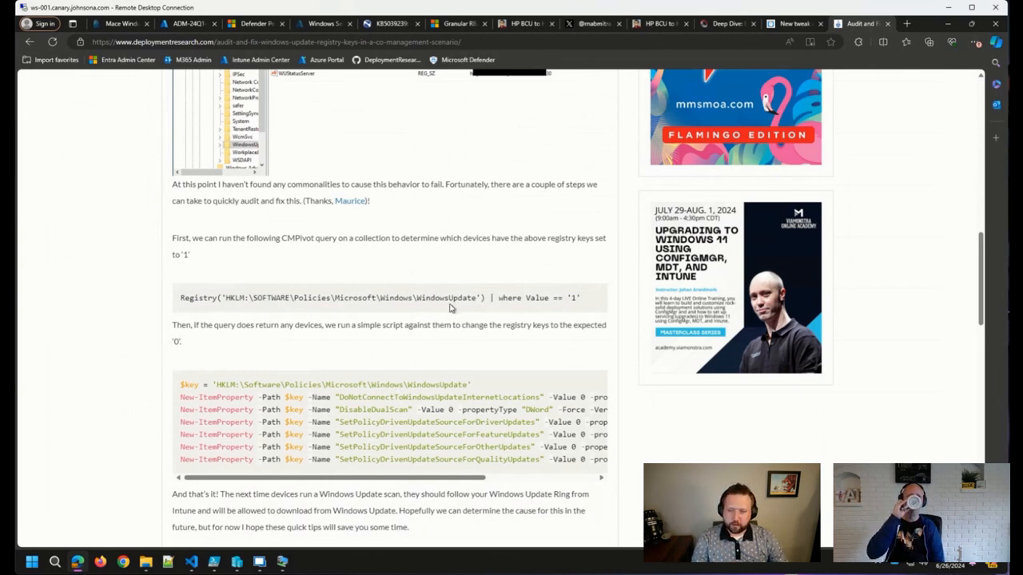
pyautogui.scroll(-3)
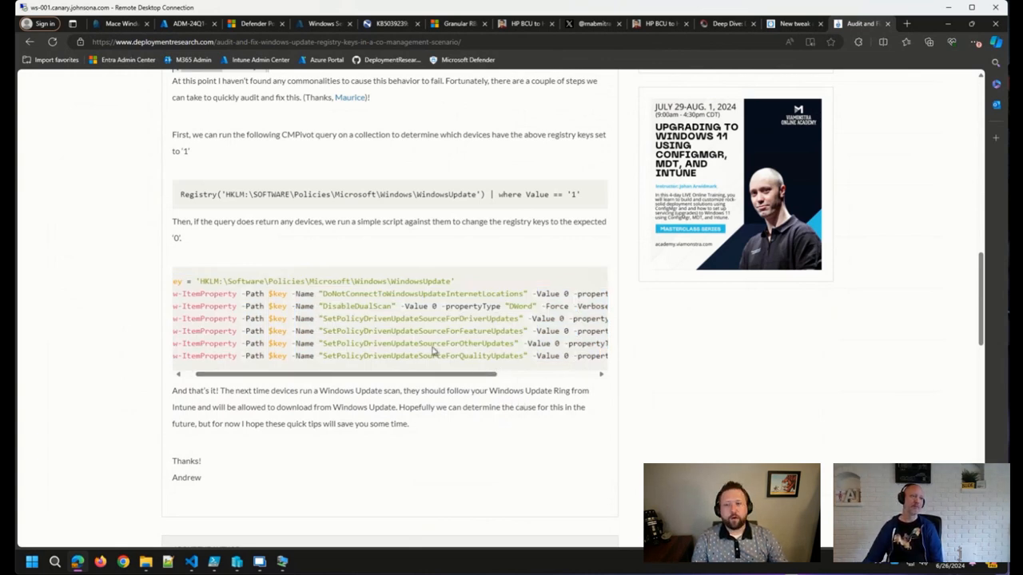
pyautogui.moveTo(407, 326)
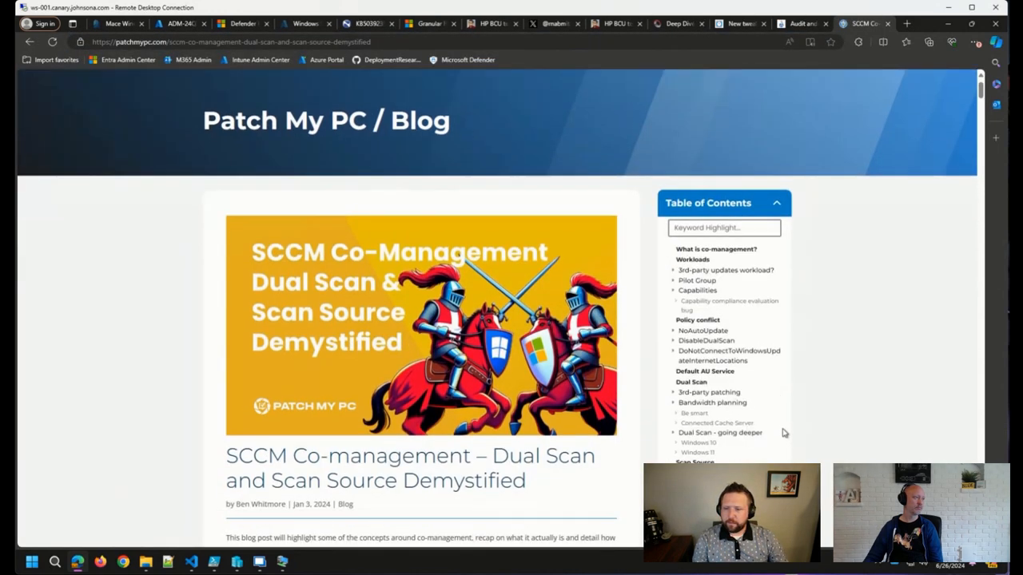
pyautogui.scroll(-3)
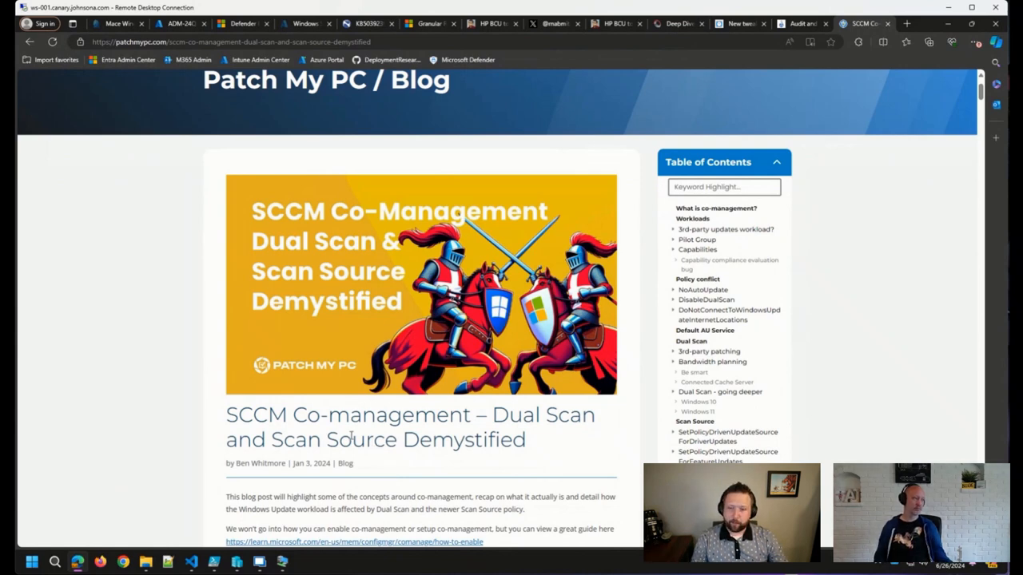
pyautogui.scroll(-3)
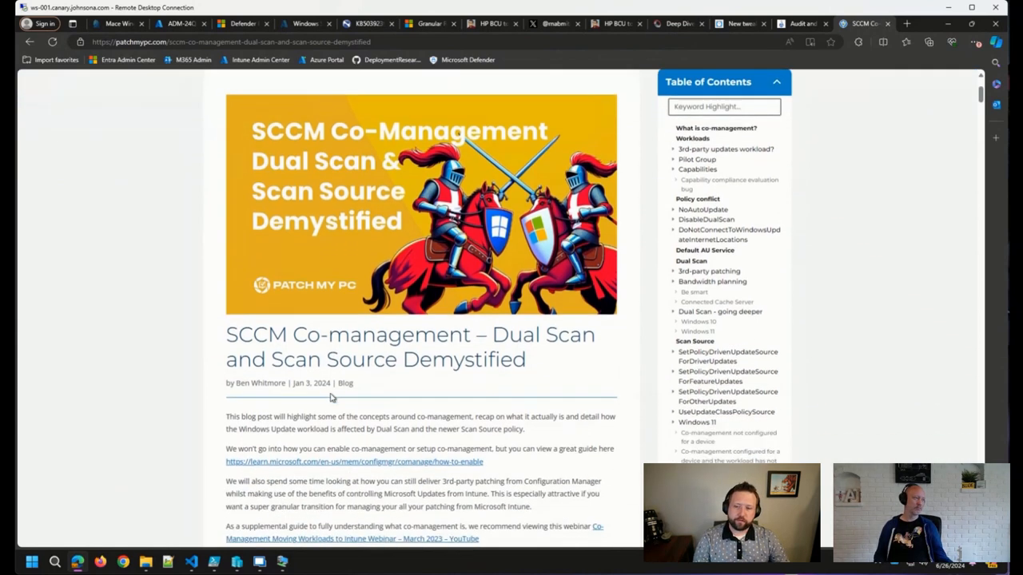
pyautogui.scroll(-3)
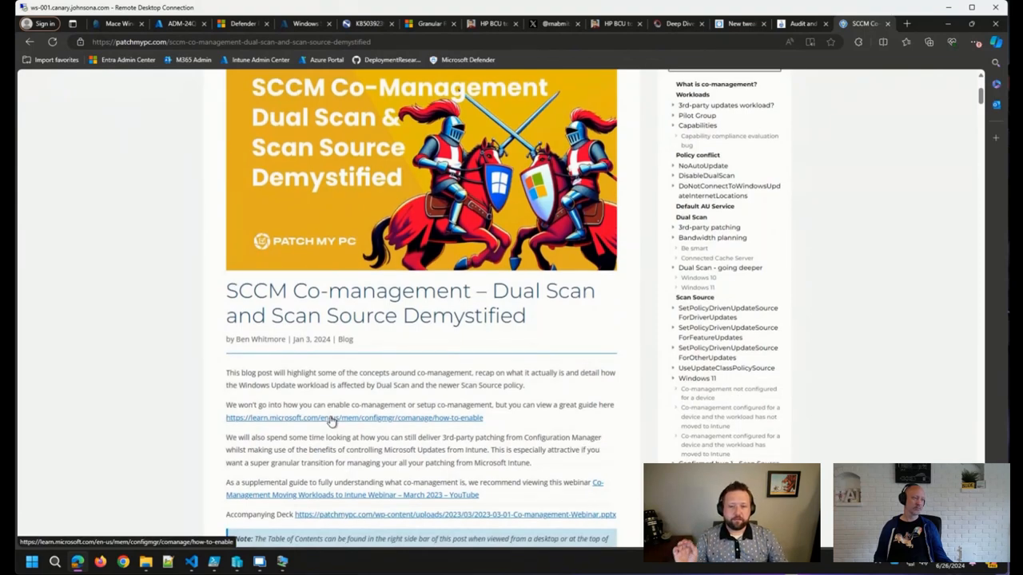
pyautogui.moveTo(295, 366)
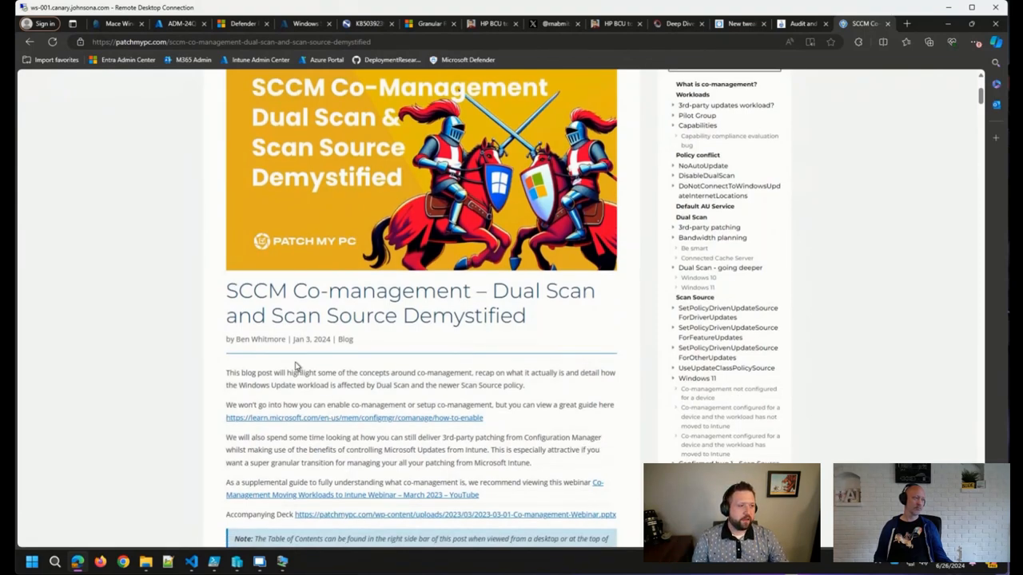
pyautogui.moveTo(269, 361)
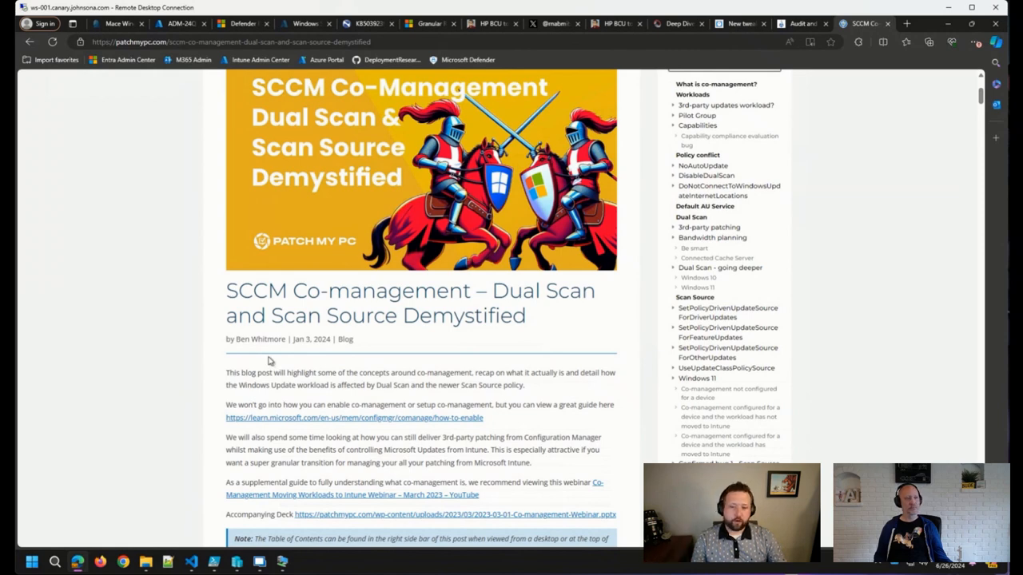
pyautogui.moveTo(268, 361)
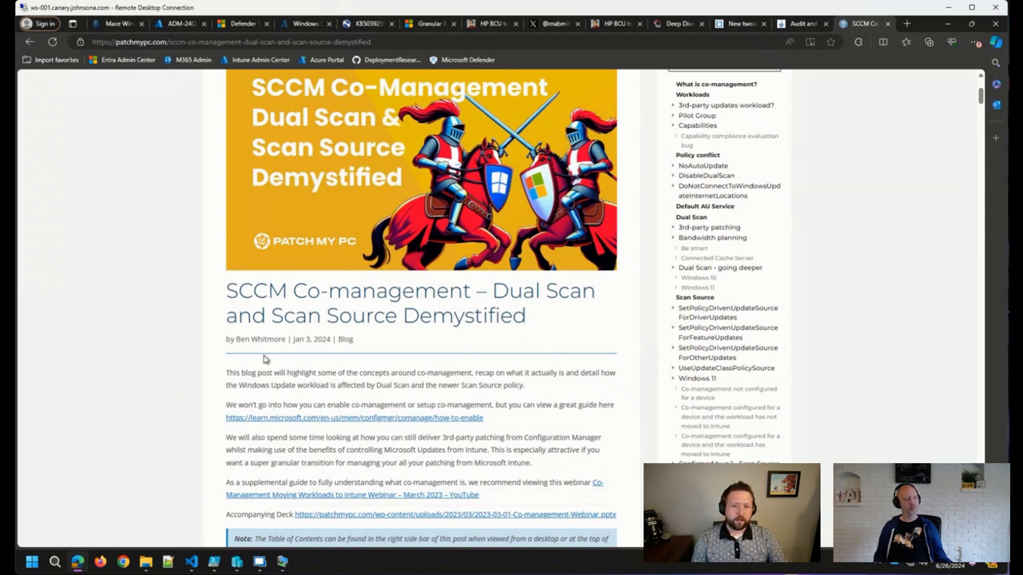
pyautogui.moveTo(227, 310)
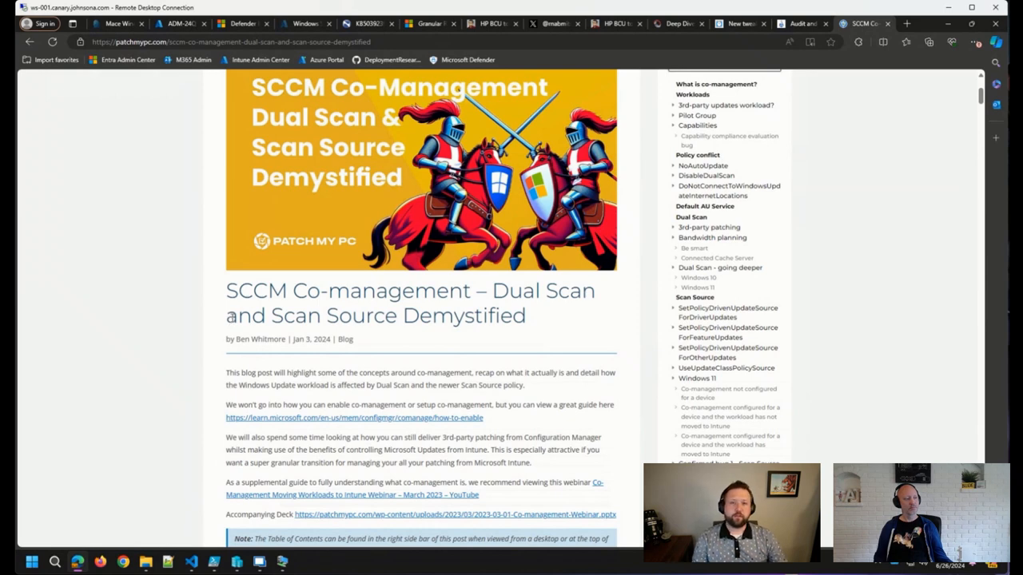
pyautogui.moveTo(227, 321)
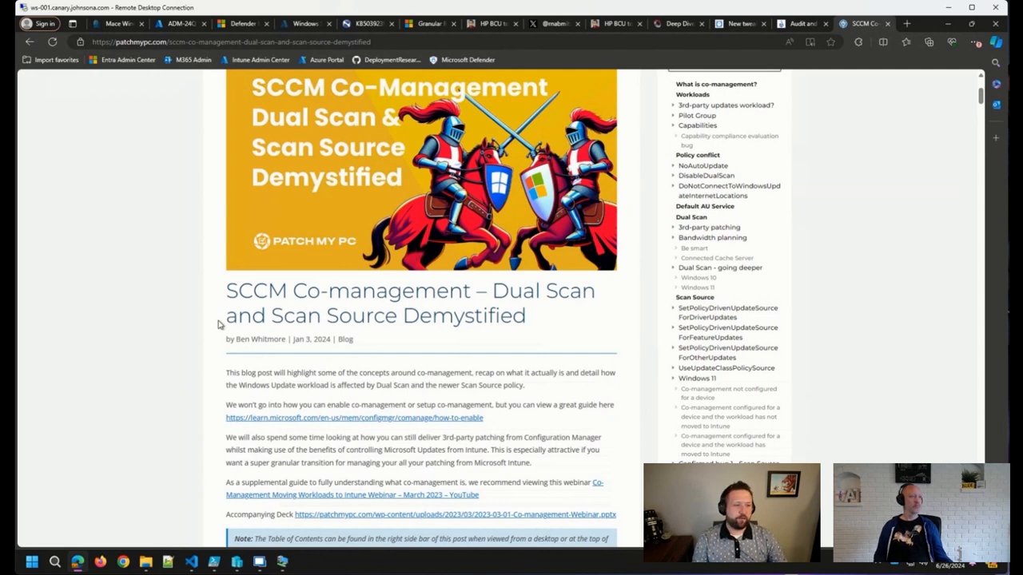
pyautogui.moveTo(204, 311)
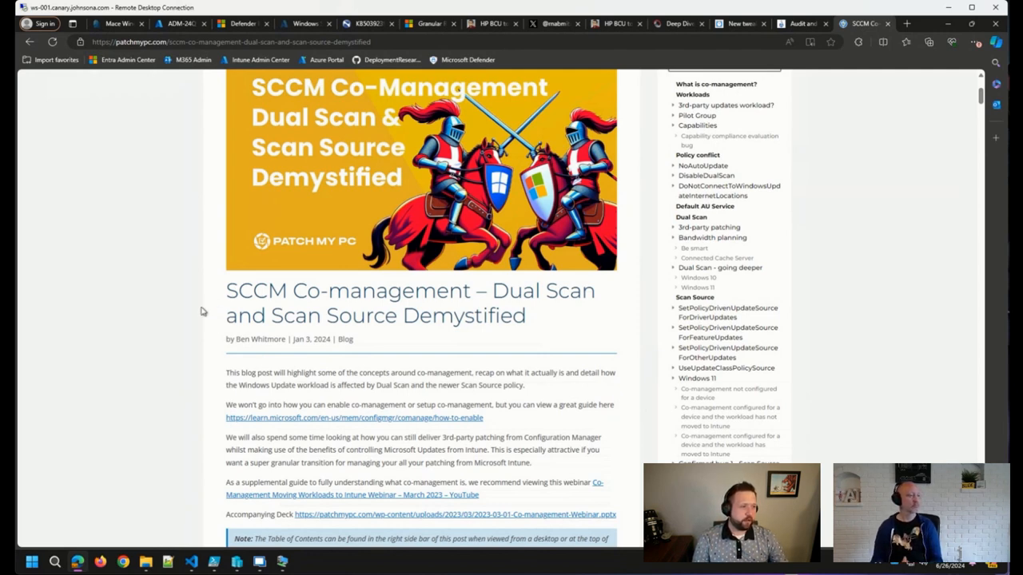